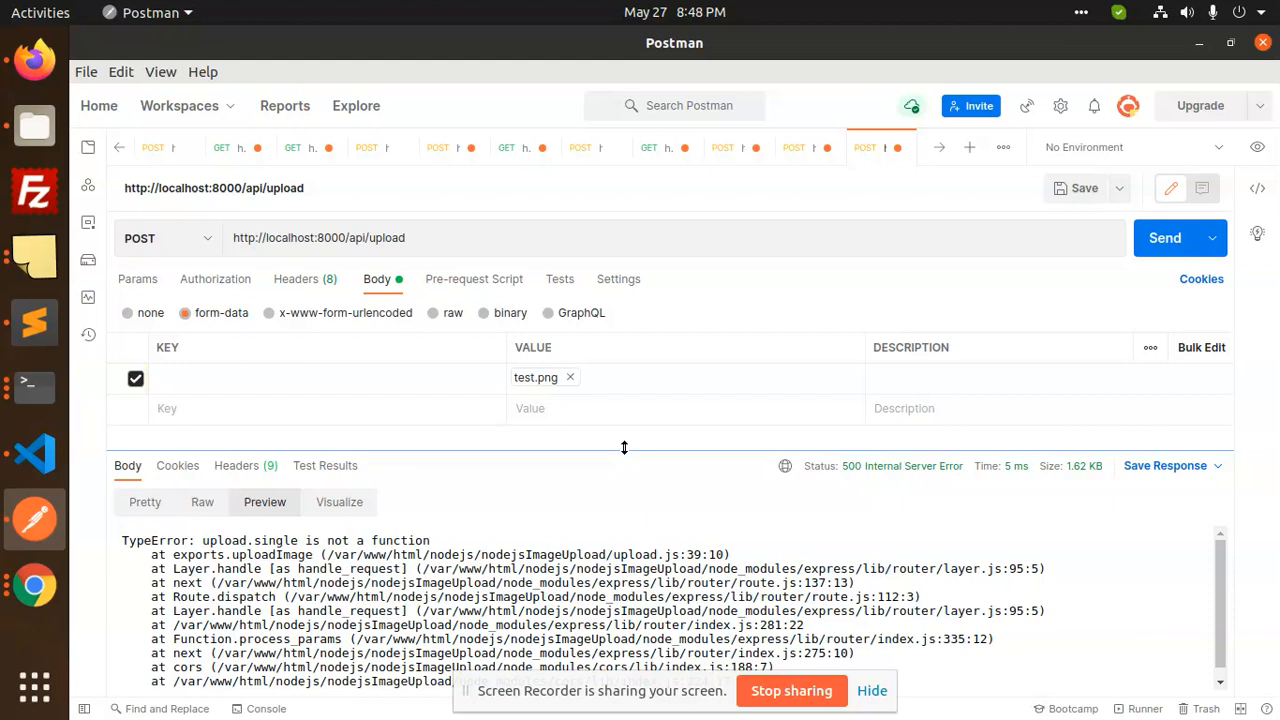
mouse_move(33, 60)
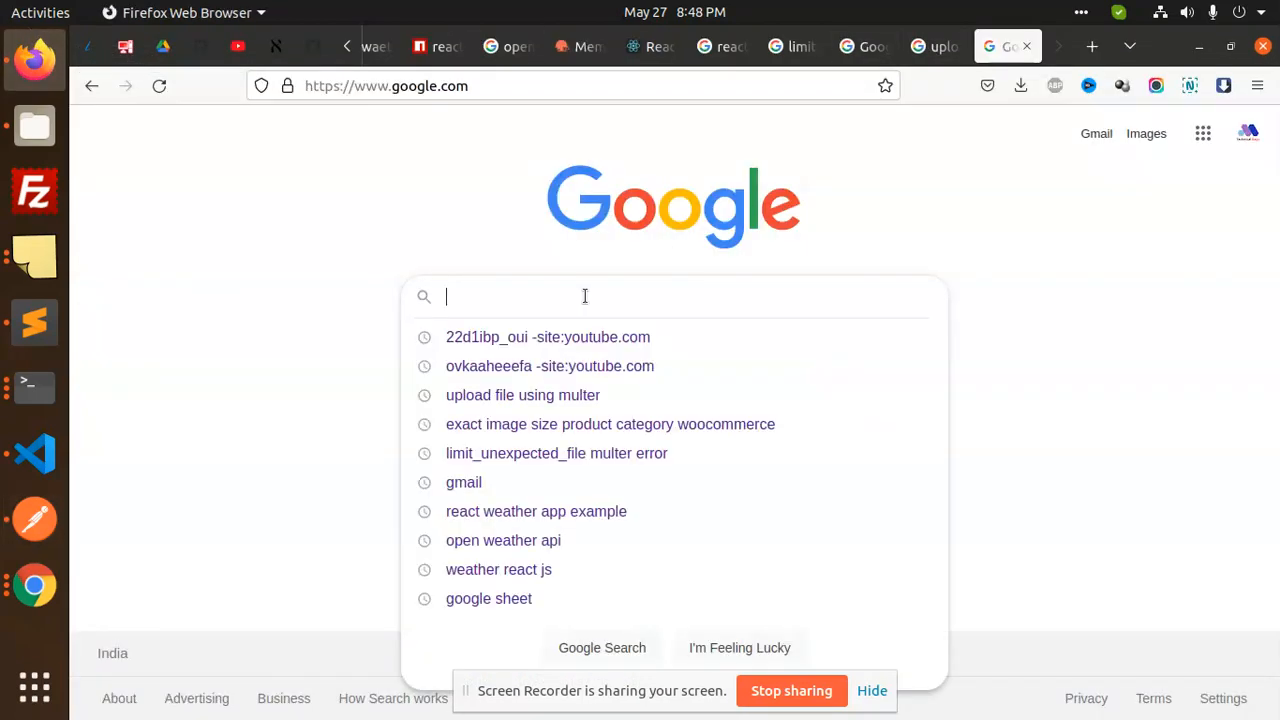
- Search Google for 'multer' and open the multer npm package page
text(multer)
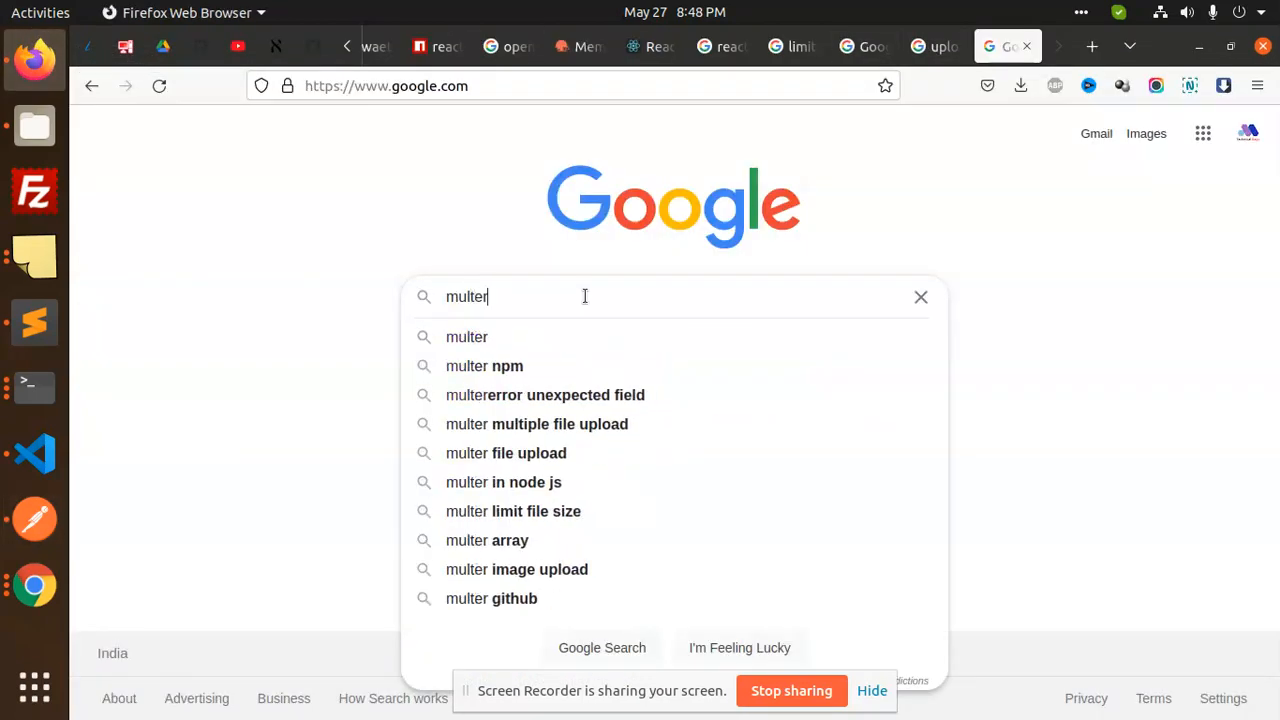
click(484, 365)
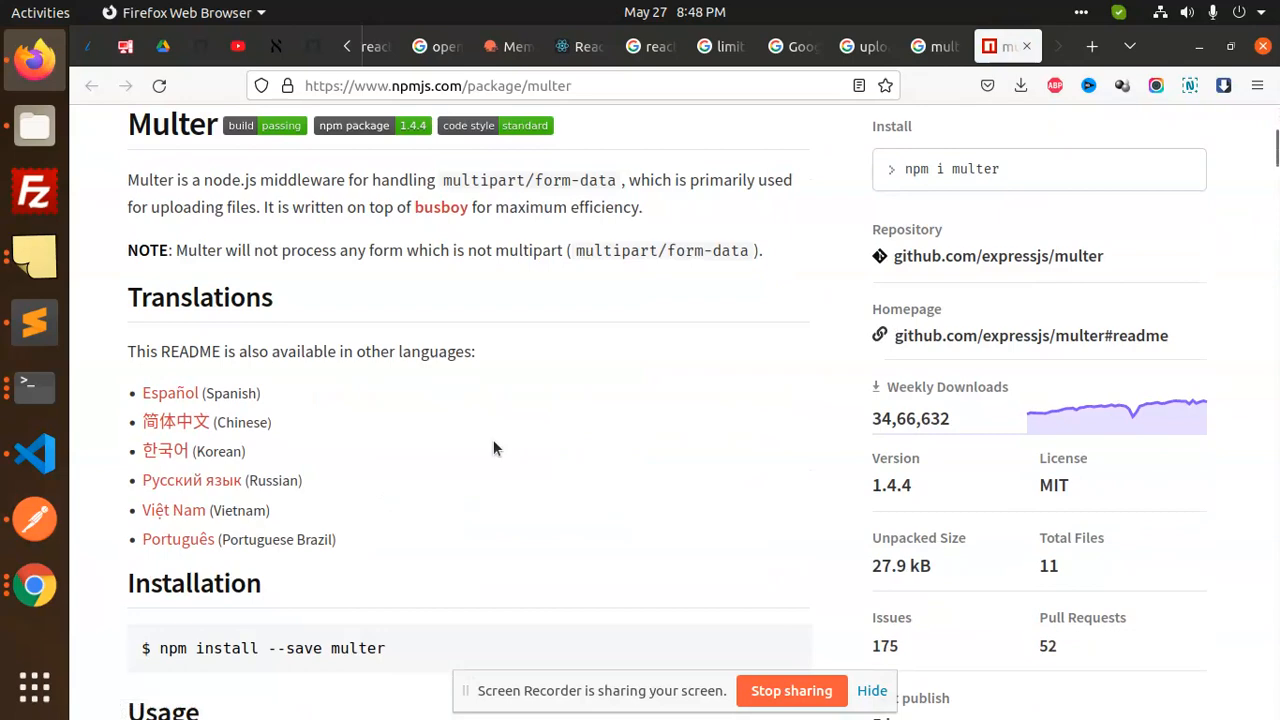
scroll(down, 3)
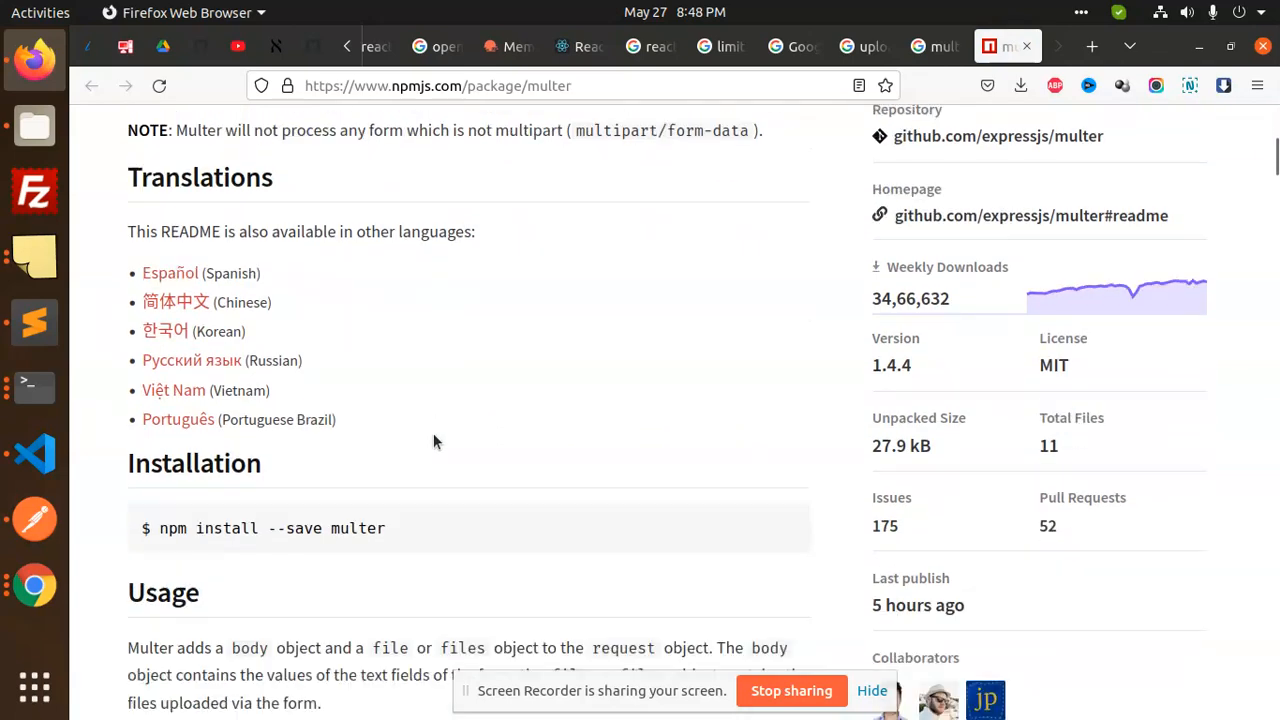
scroll(down, 3)
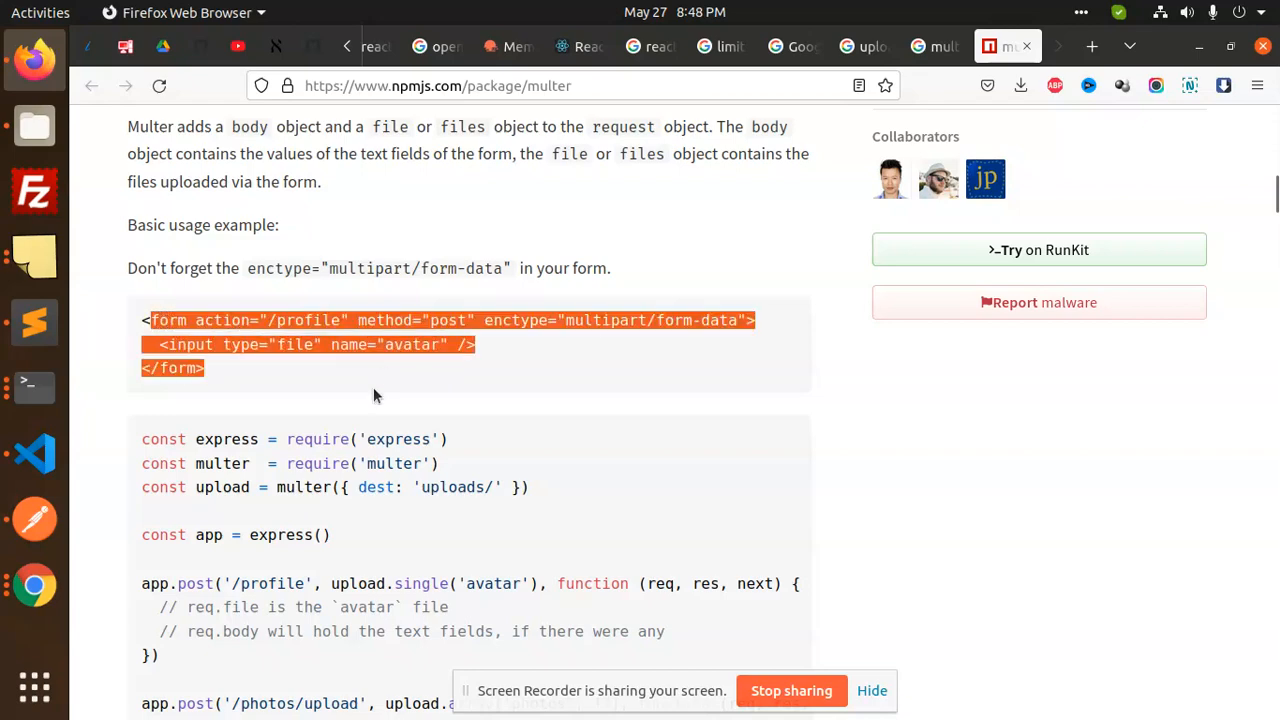
scroll(down, 3)
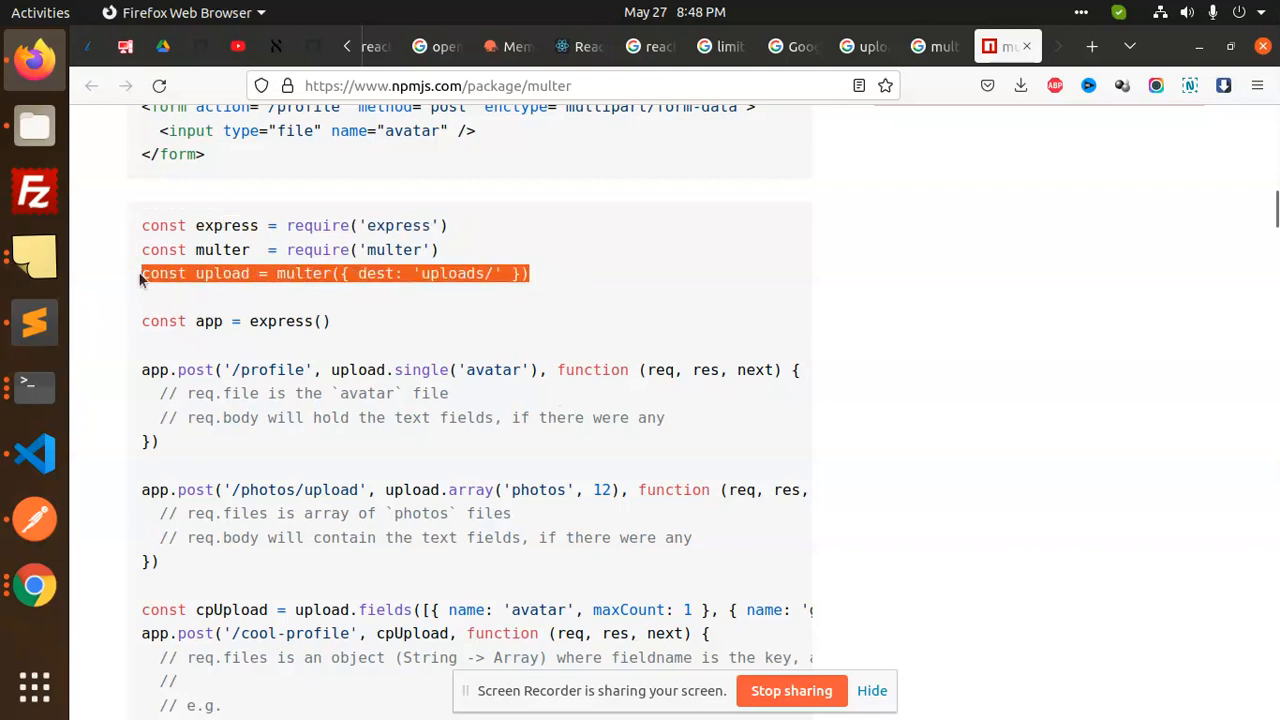
scroll(down, 3)
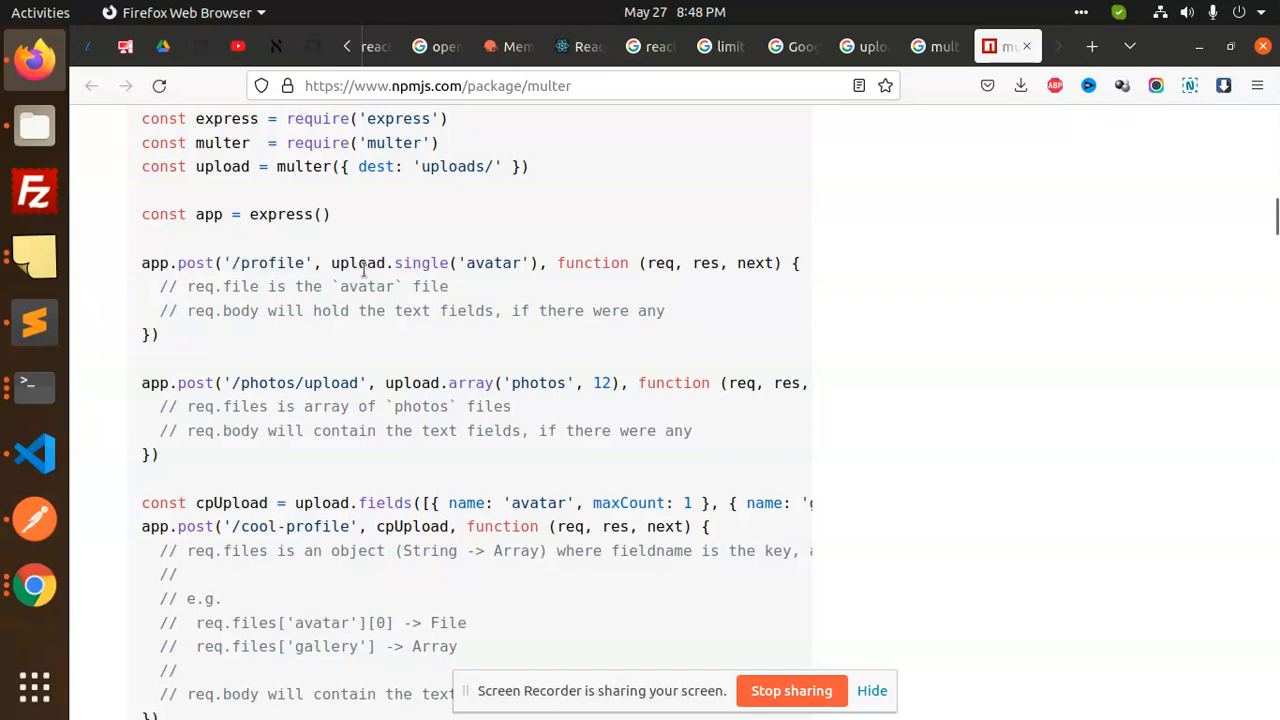
mouse_move(644, 279)
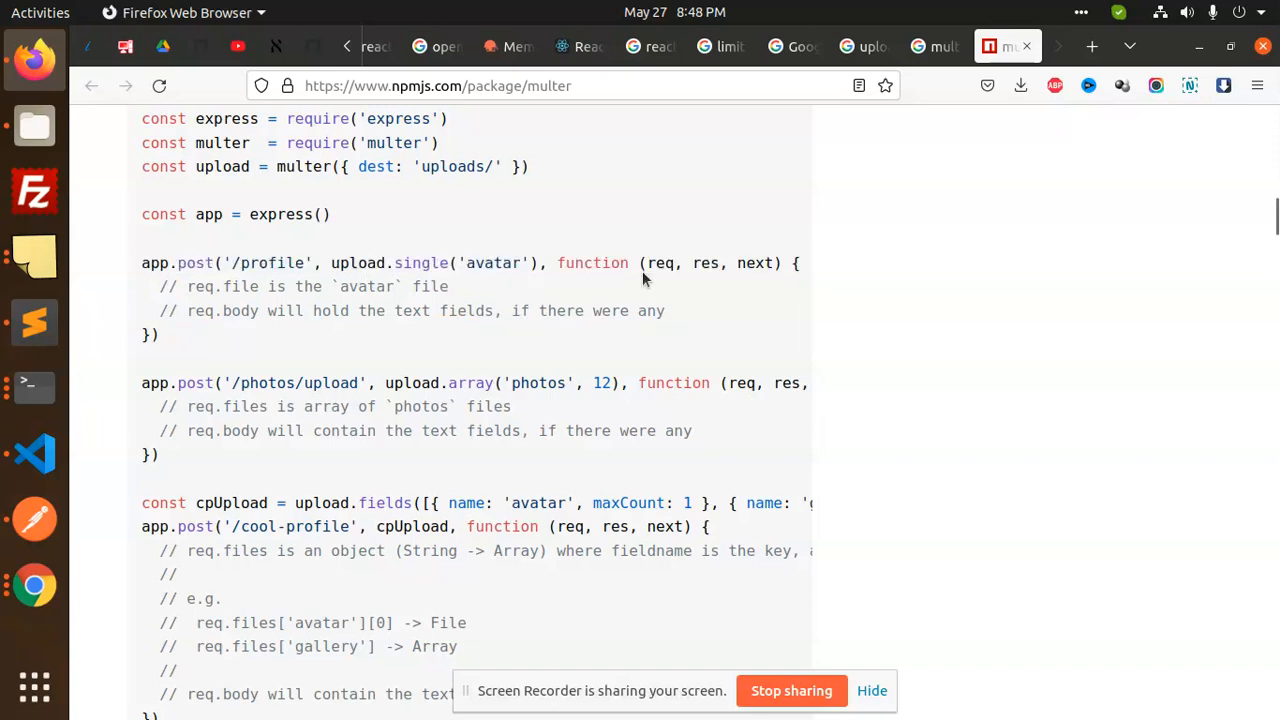
scroll(down, 3)
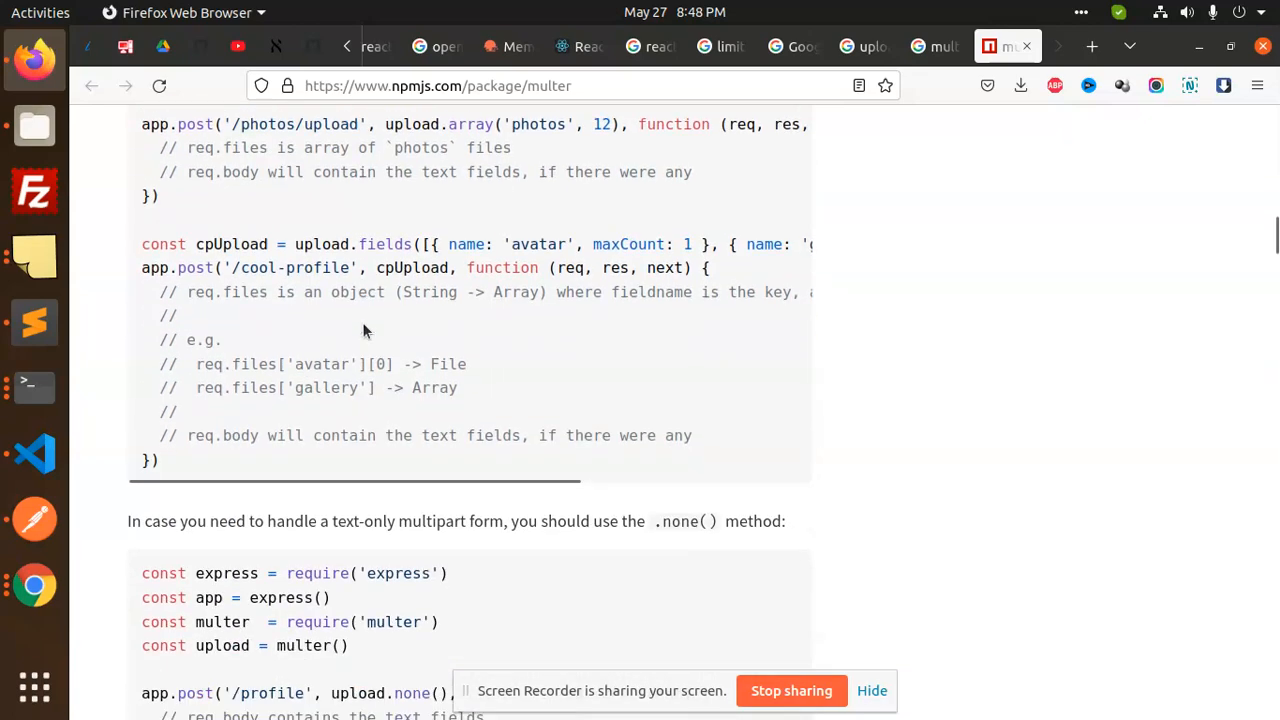
scroll(down, 3)
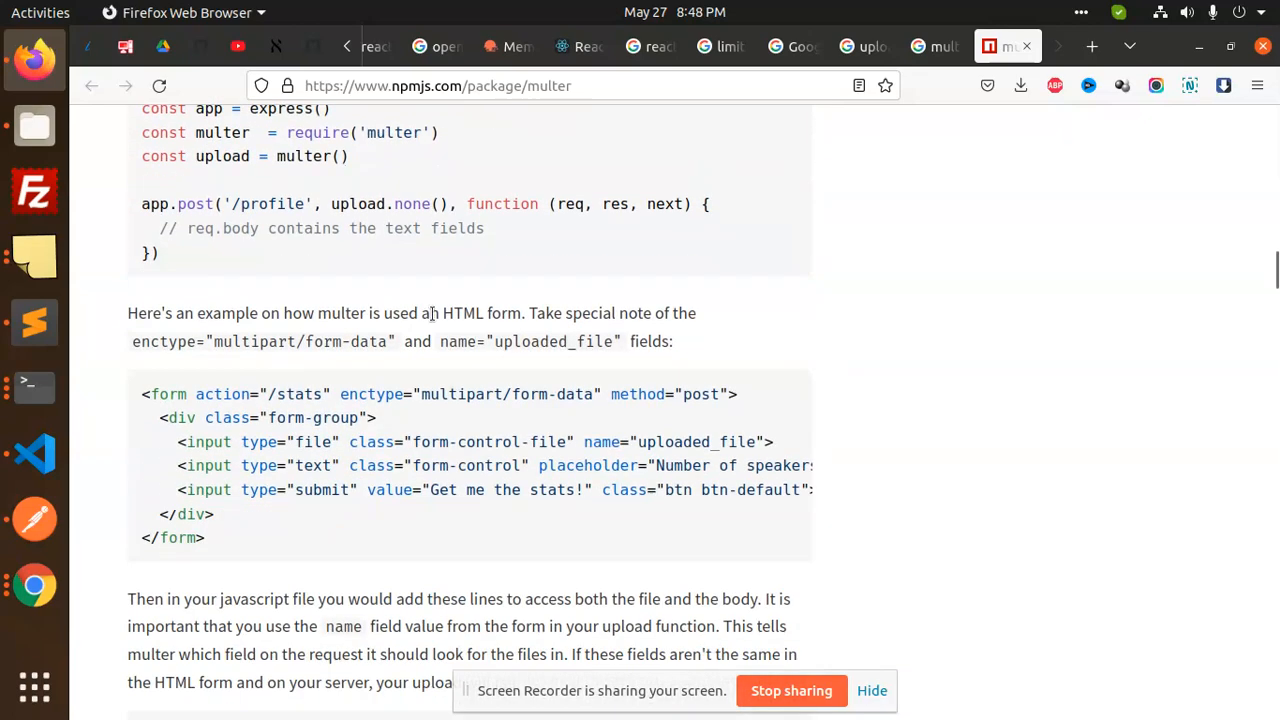
scroll(down, 3)
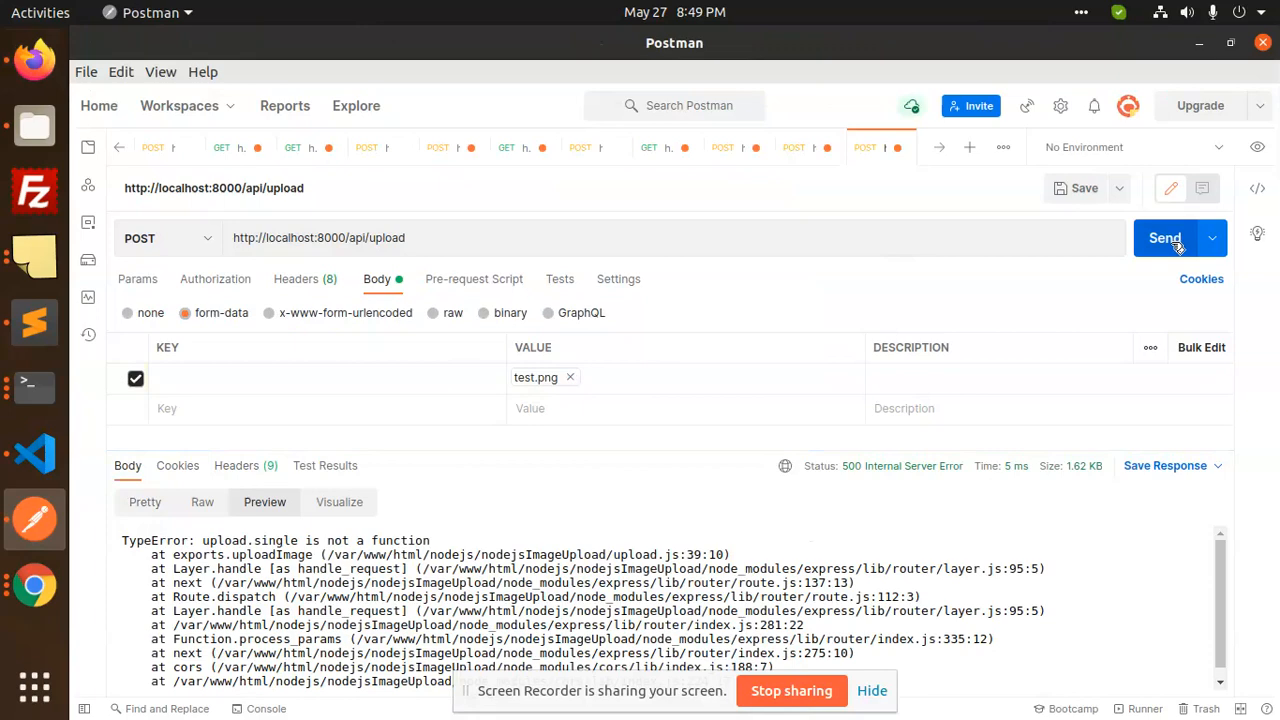
- Resend the POST upload request, now getting MulterError 'Unexpected field' (LIMIT_UNEXPECTED_FILE)
click(1165, 238)
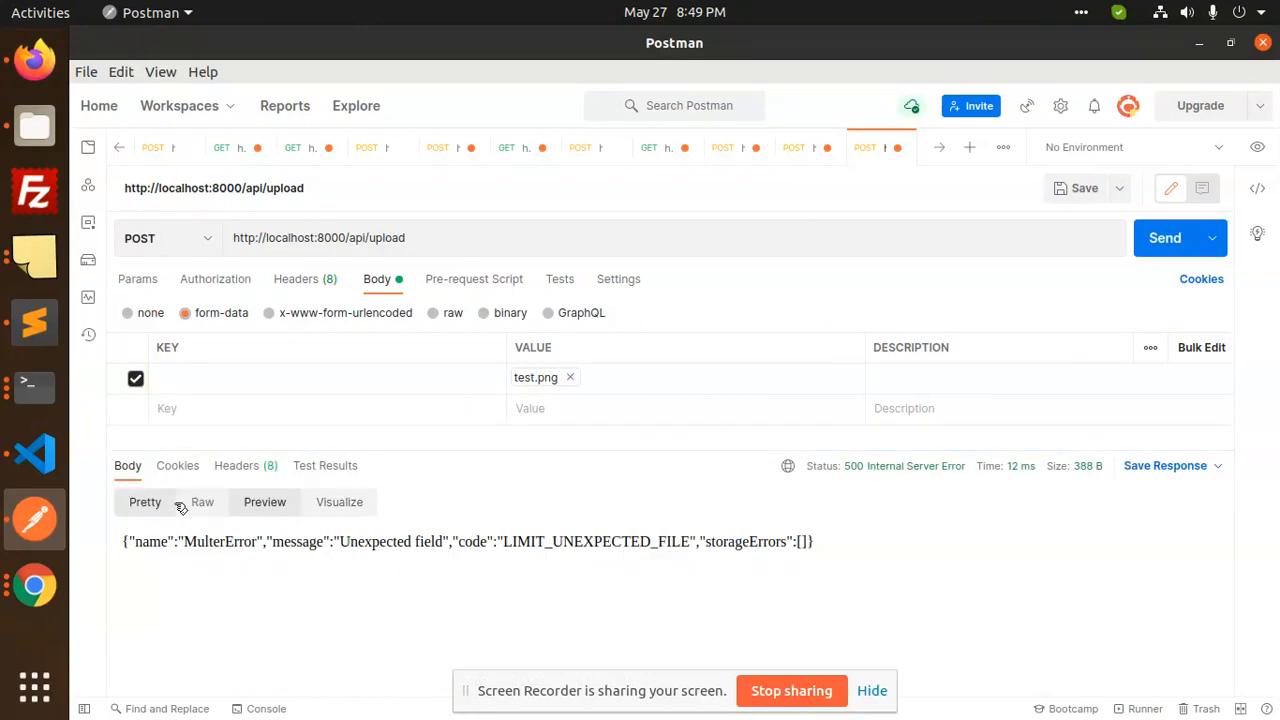
mouse_move(310, 515)
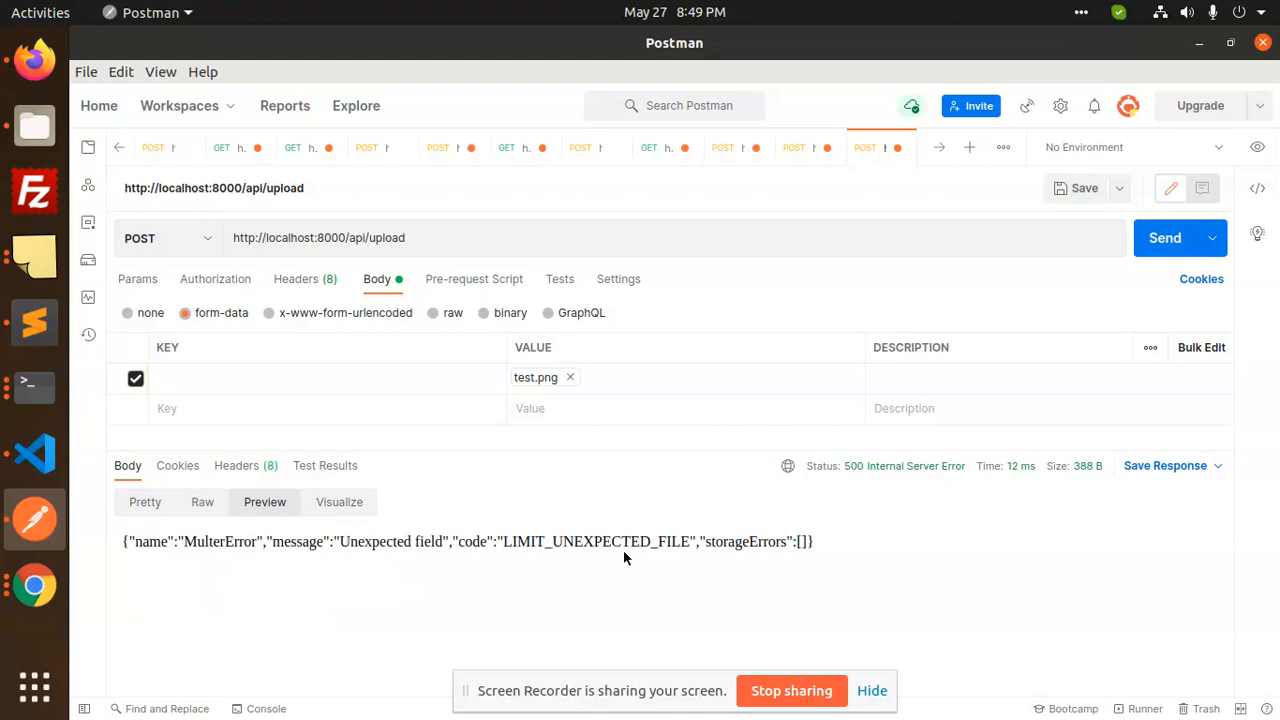
mouse_move(308, 571)
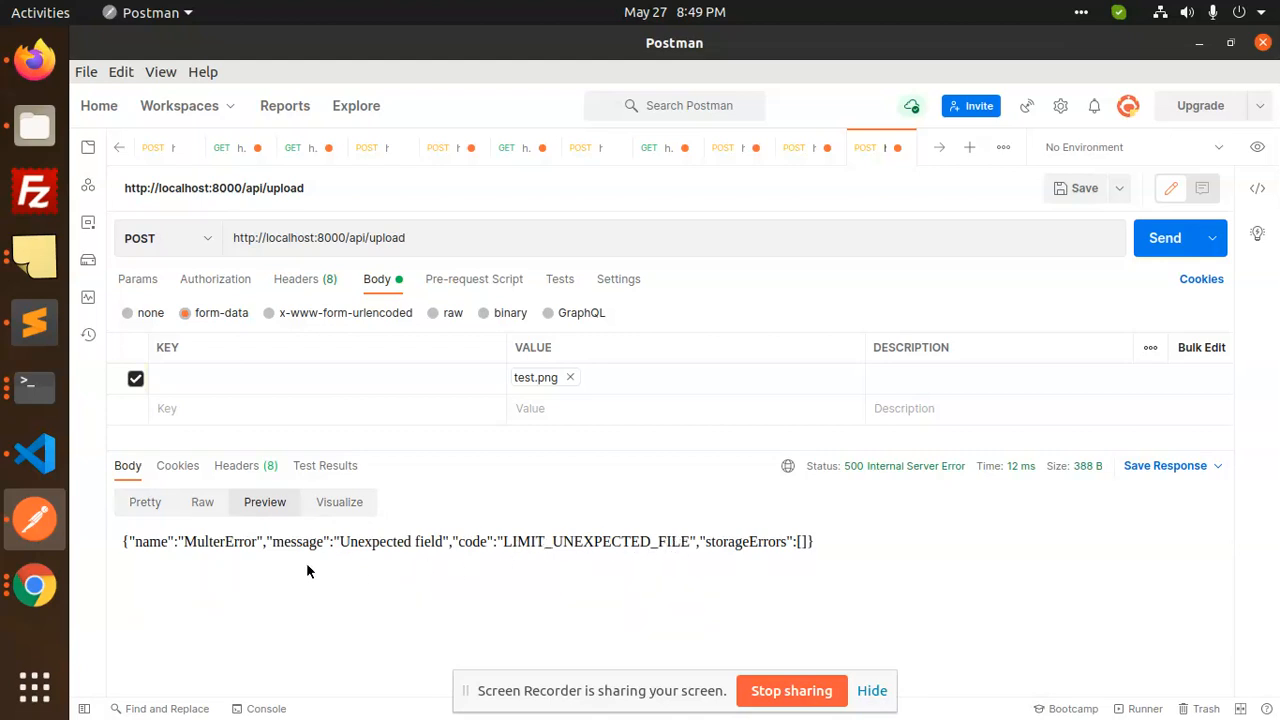
mouse_move(665, 583)
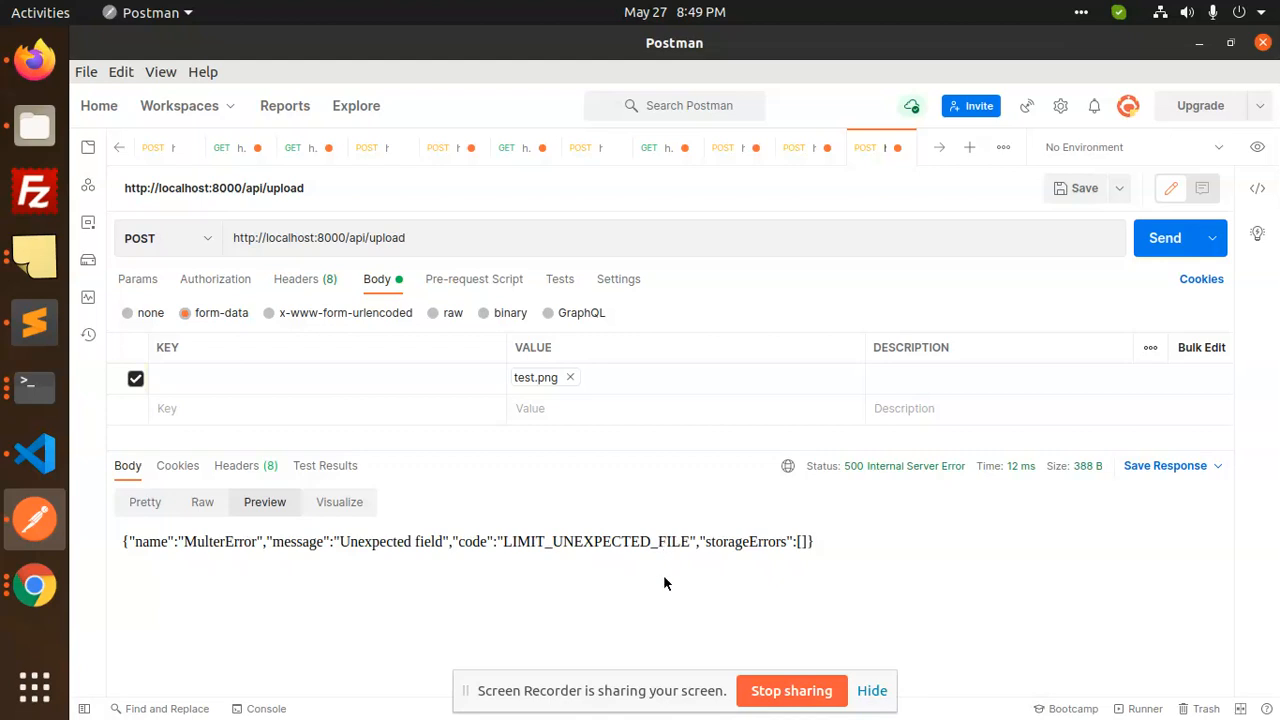
mouse_move(614, 558)
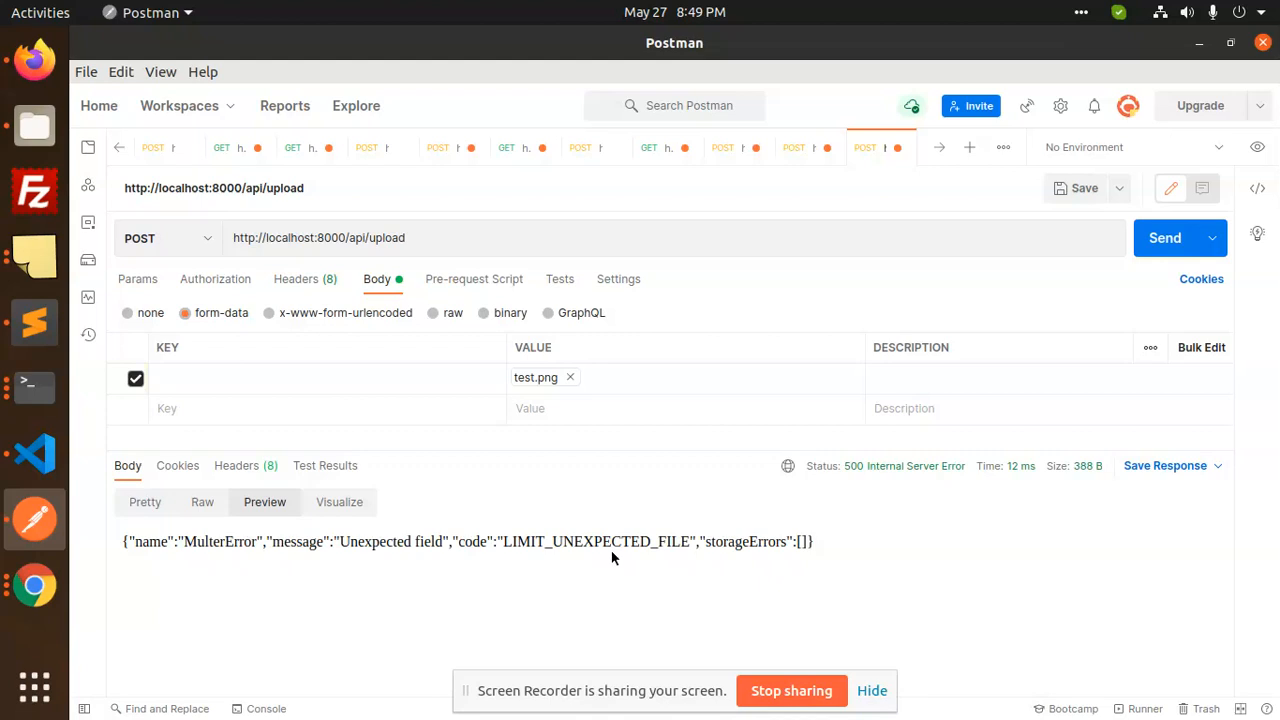
mouse_move(602, 537)
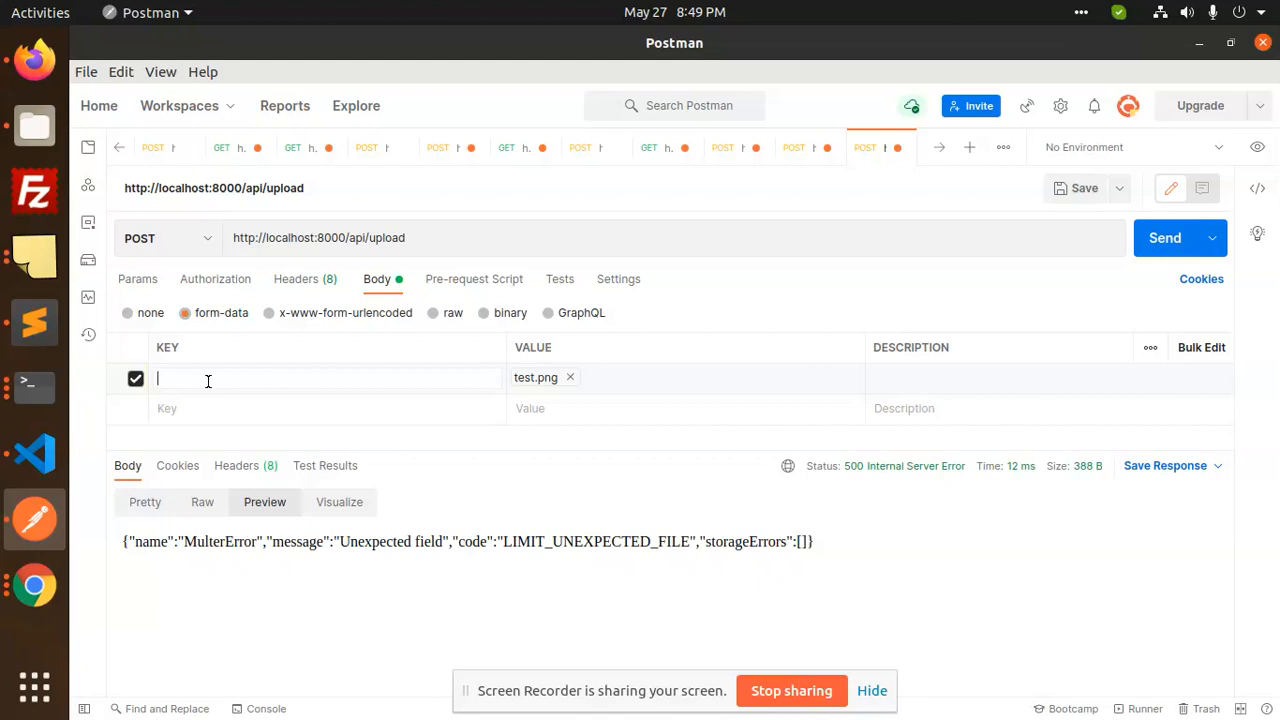
- Set the form-data key to 'image' and attach app-store.png in place of test.png
text(image)
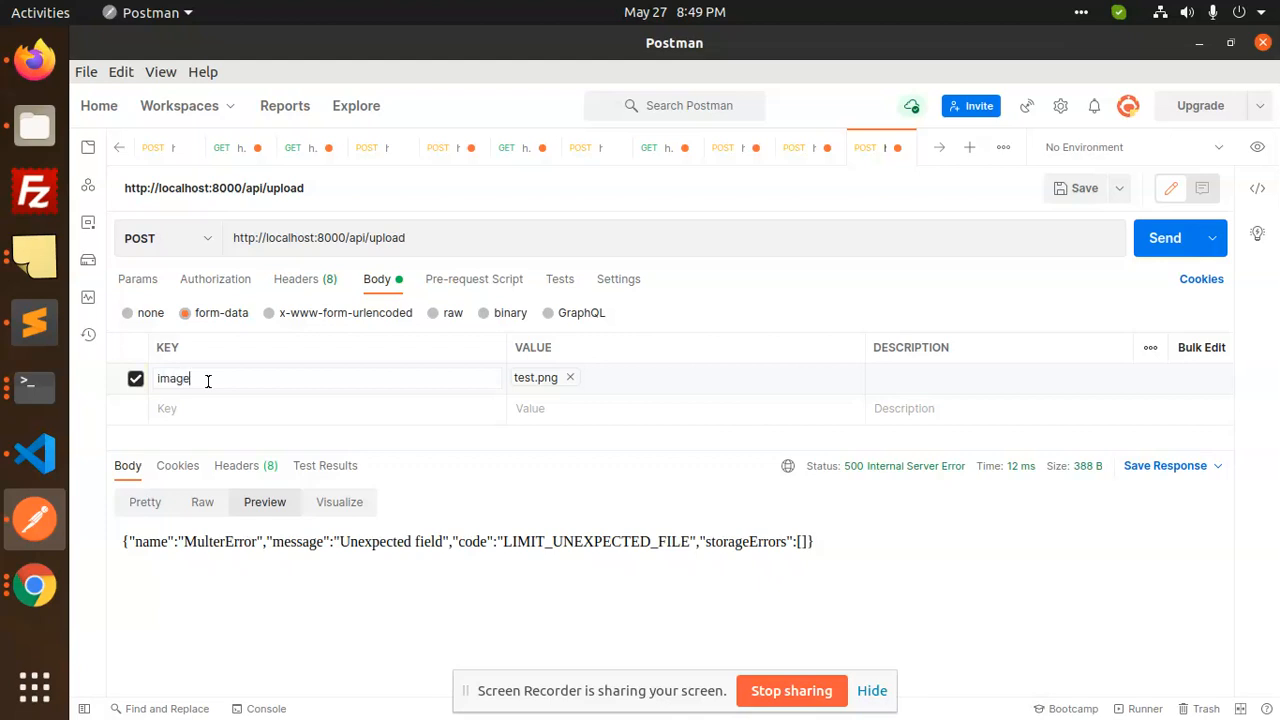
mouse_move(33, 453)
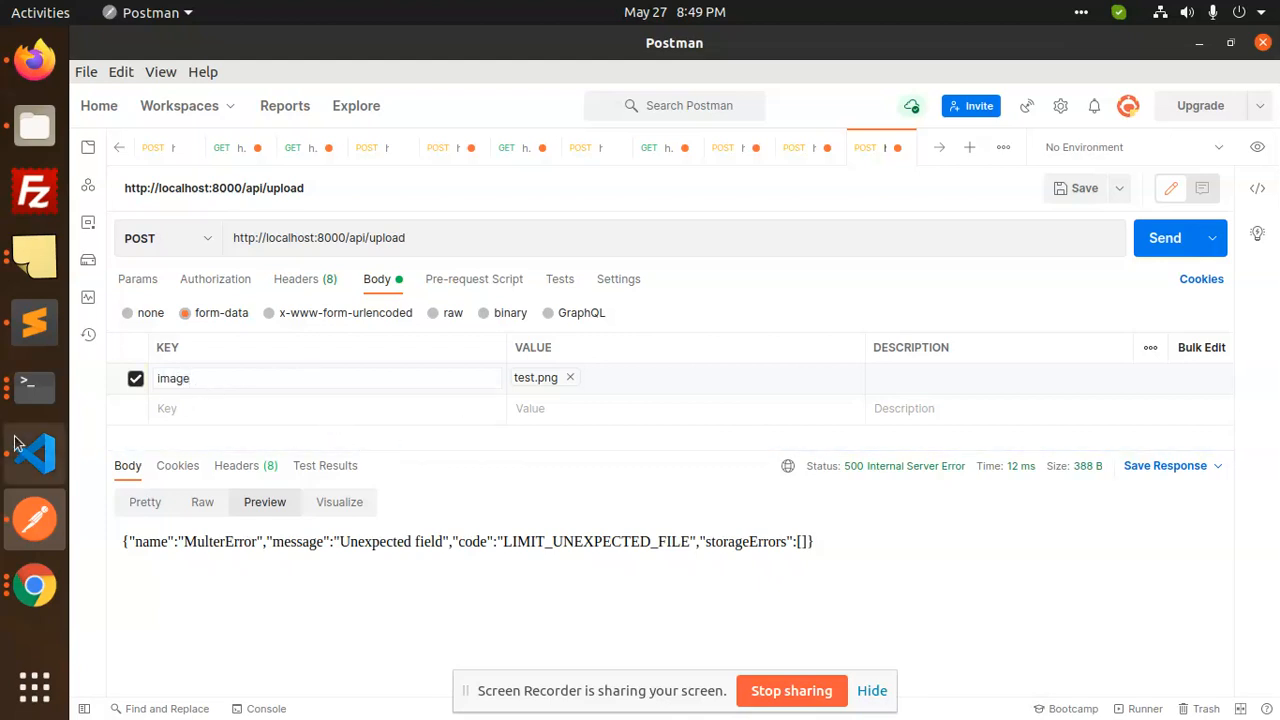
click(34, 453)
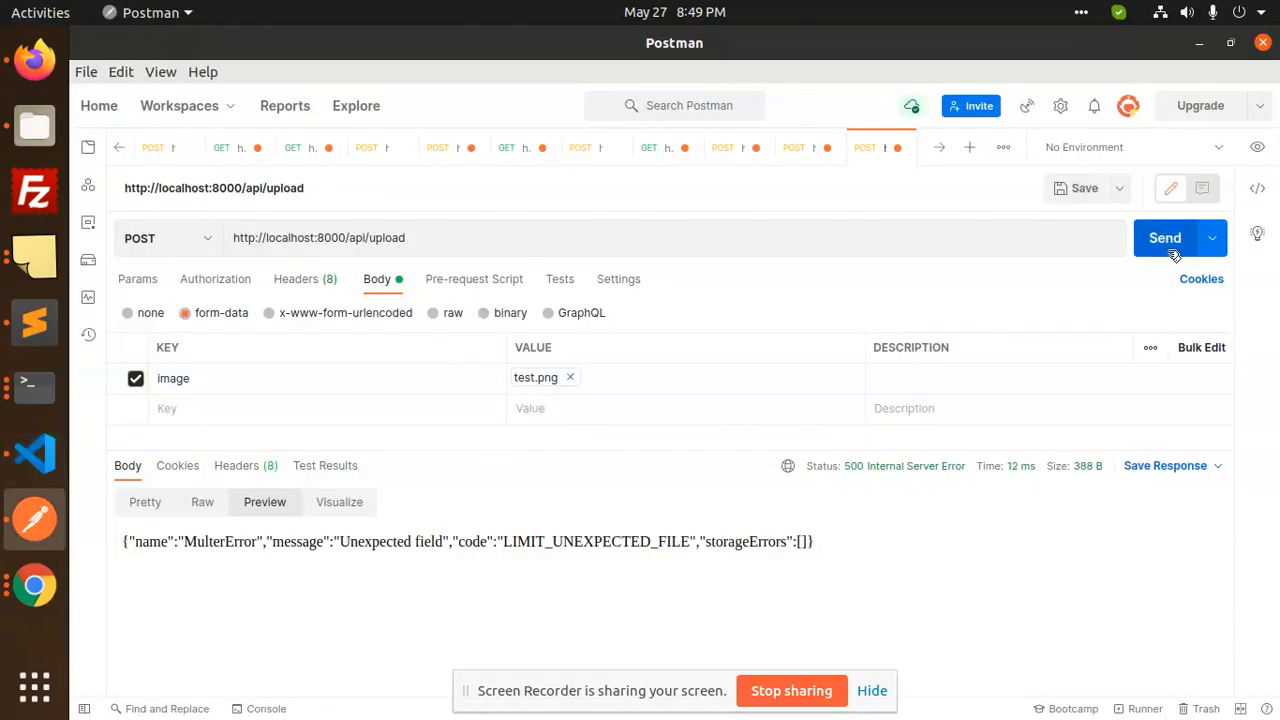
mouse_move(535, 378)
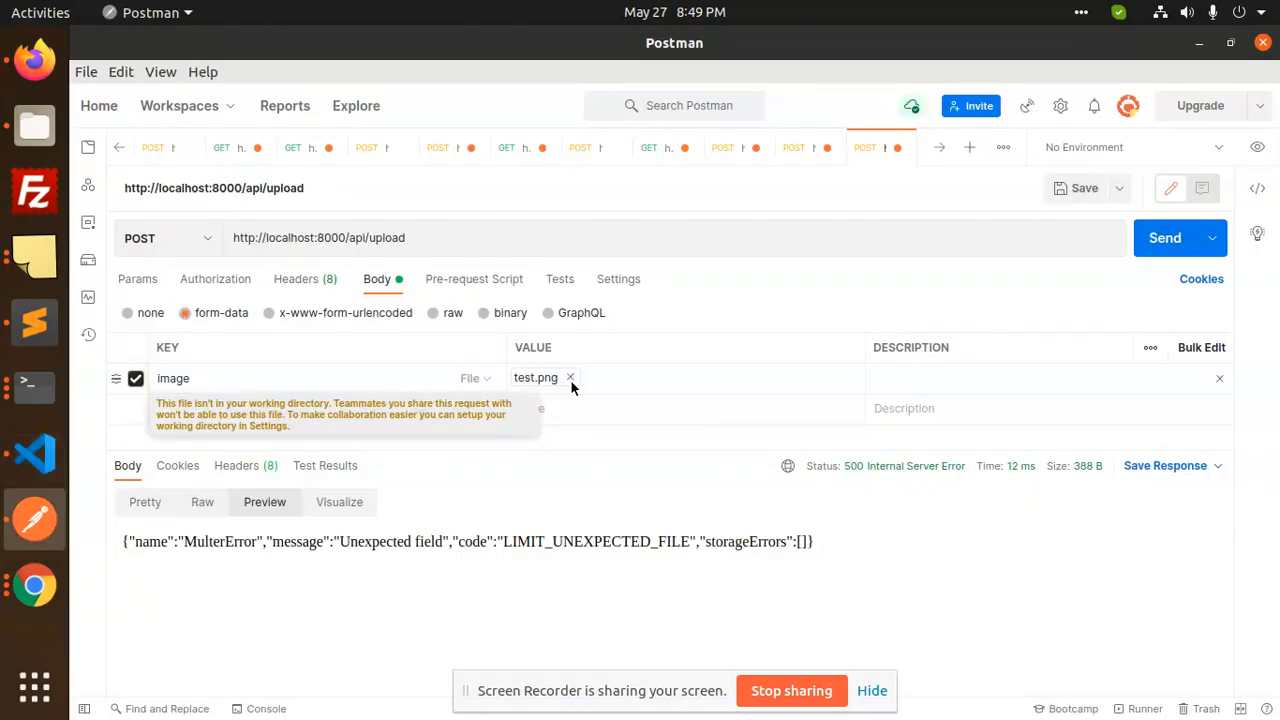
click(469, 378)
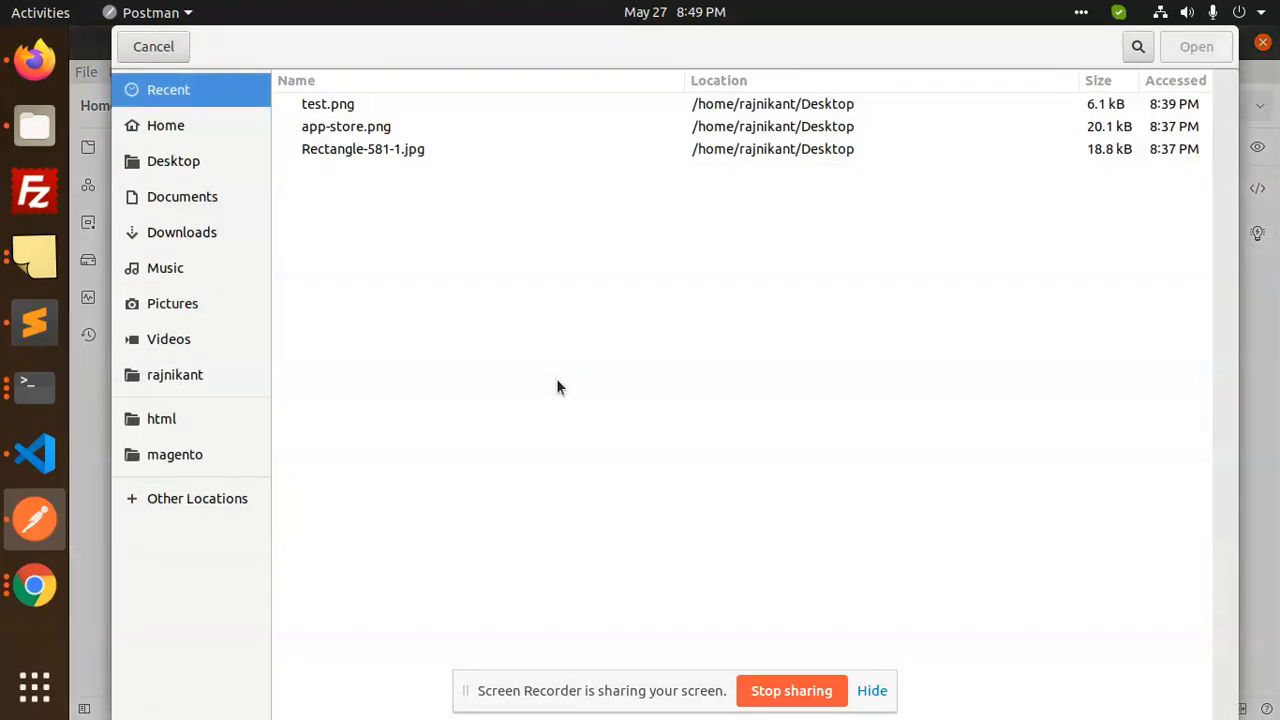
click(346, 126)
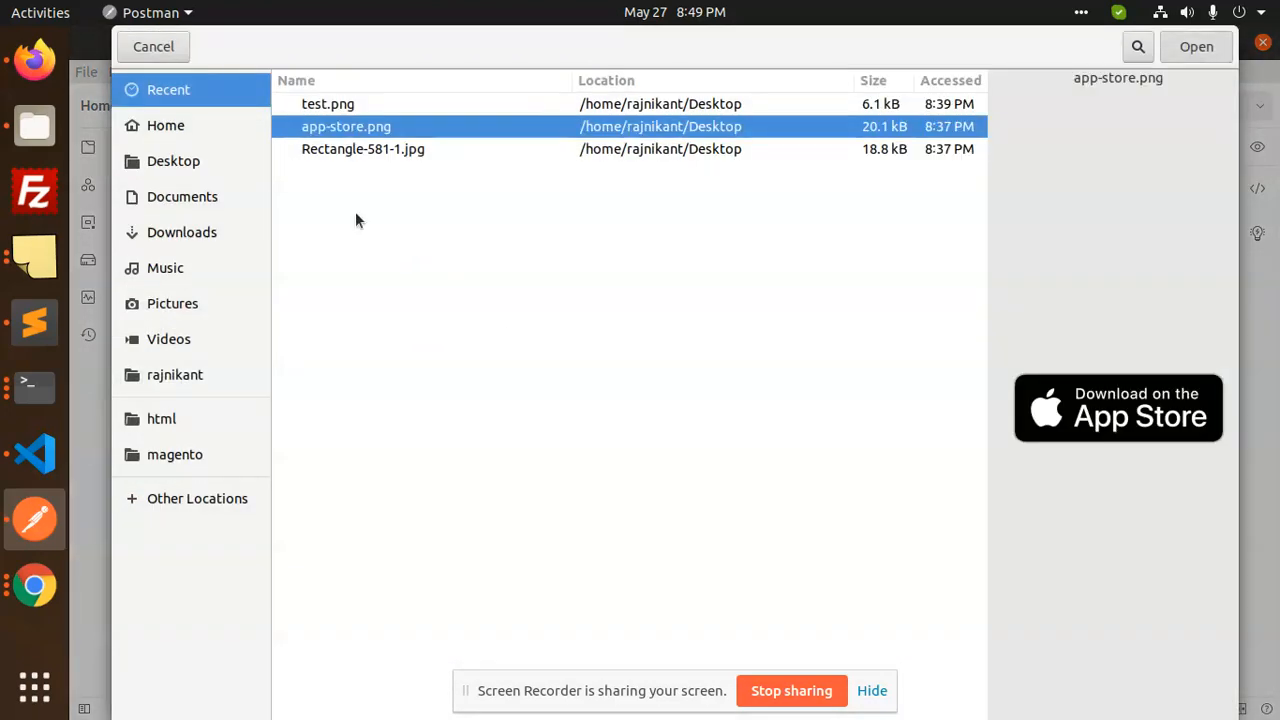
click(1196, 46)
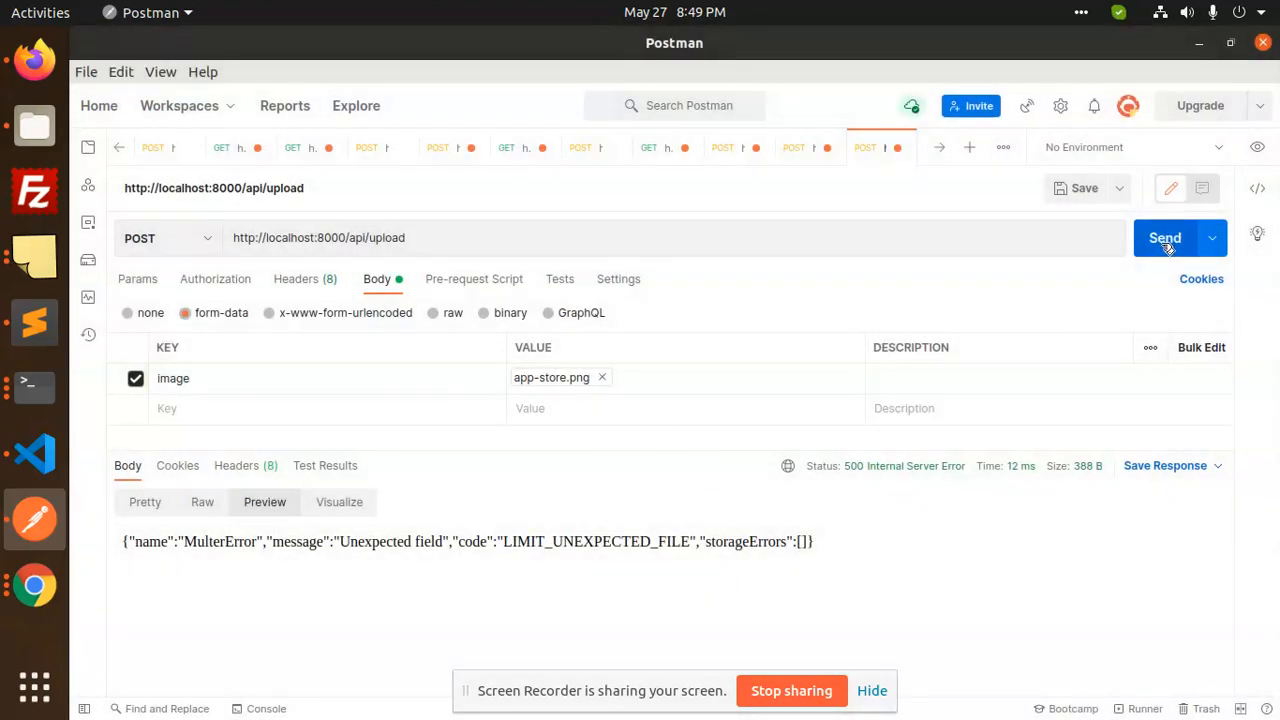
- Send the request for a 200 OK, then preview the uploaded PNG in the uploads folder
click(1164, 237)
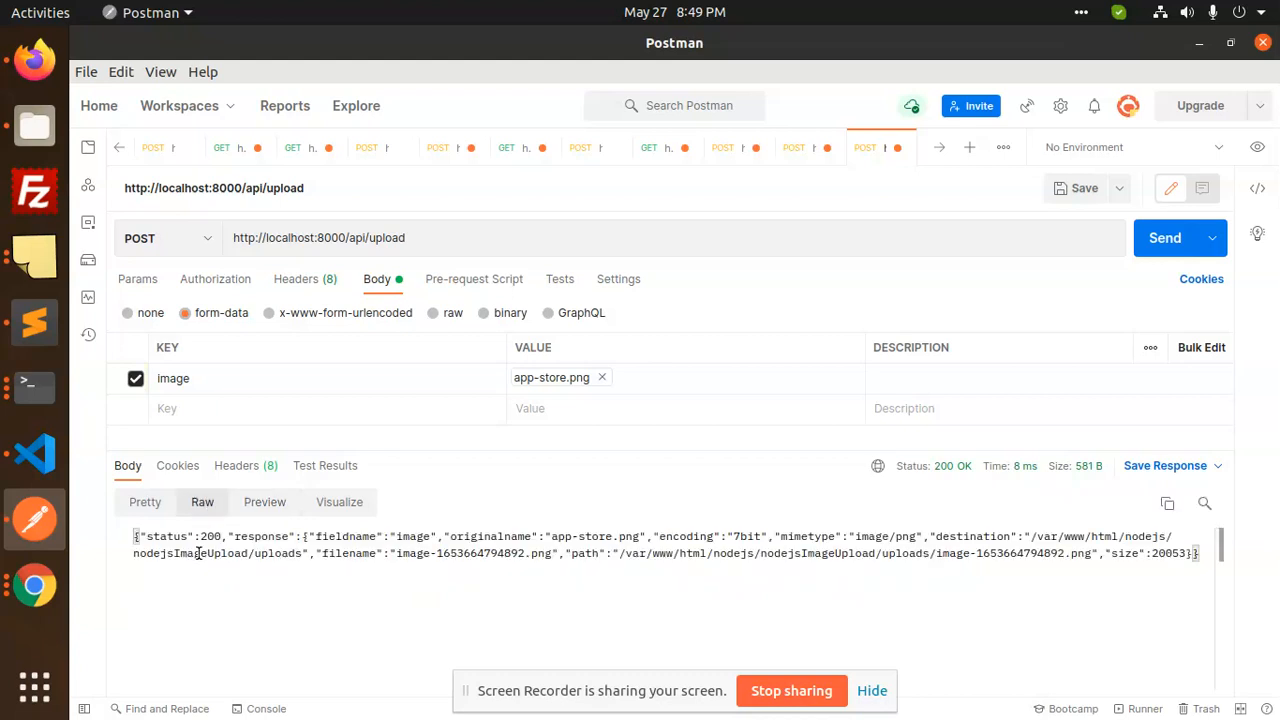
click(145, 502)
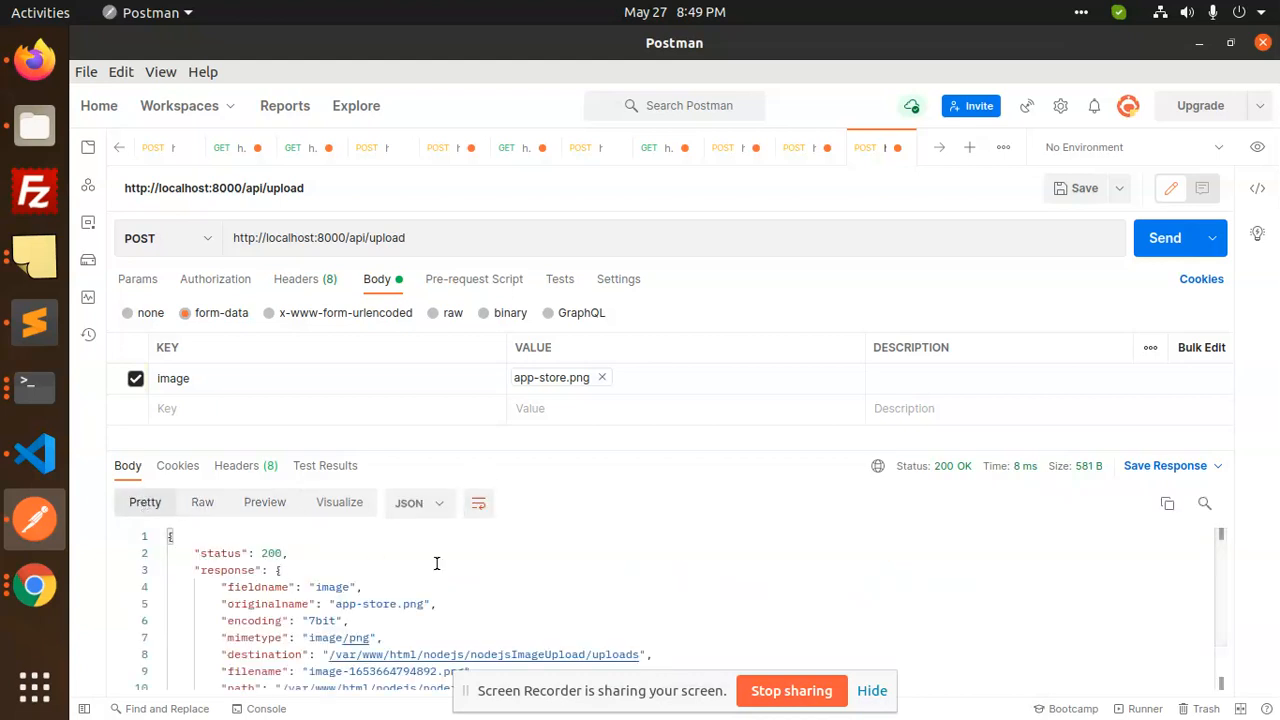
scroll(down, 3)
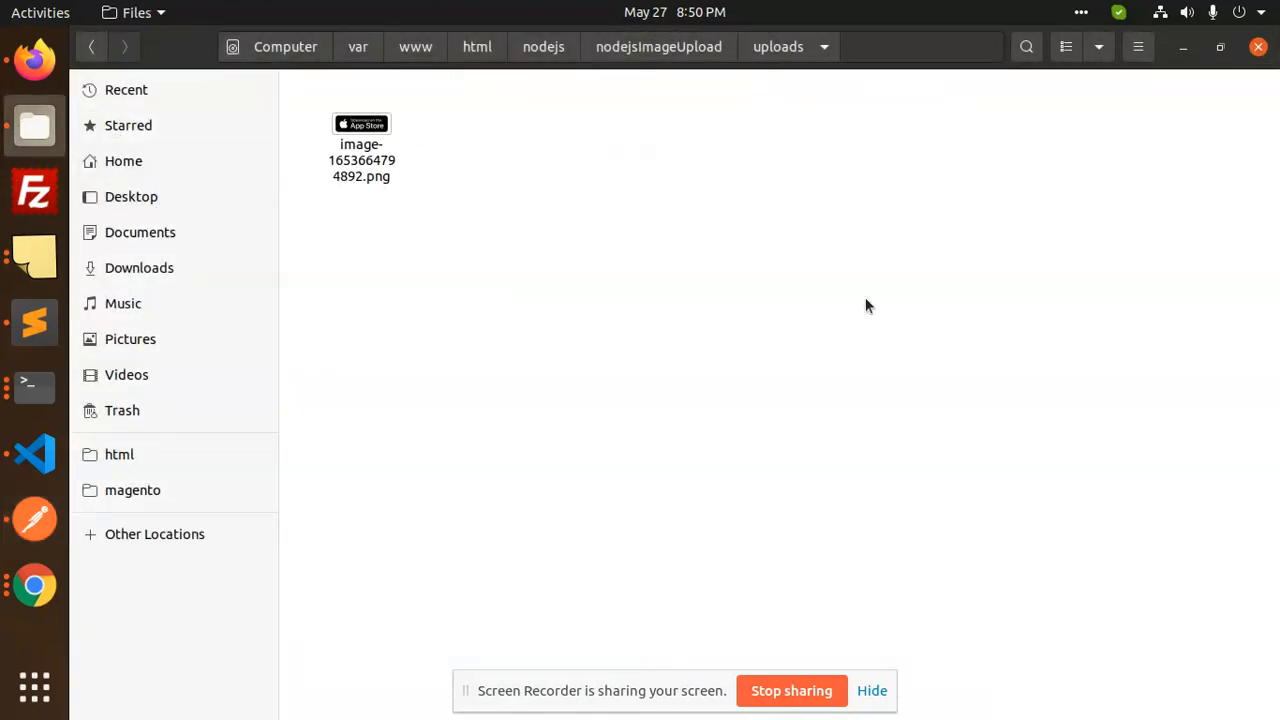
double_click(361, 140)
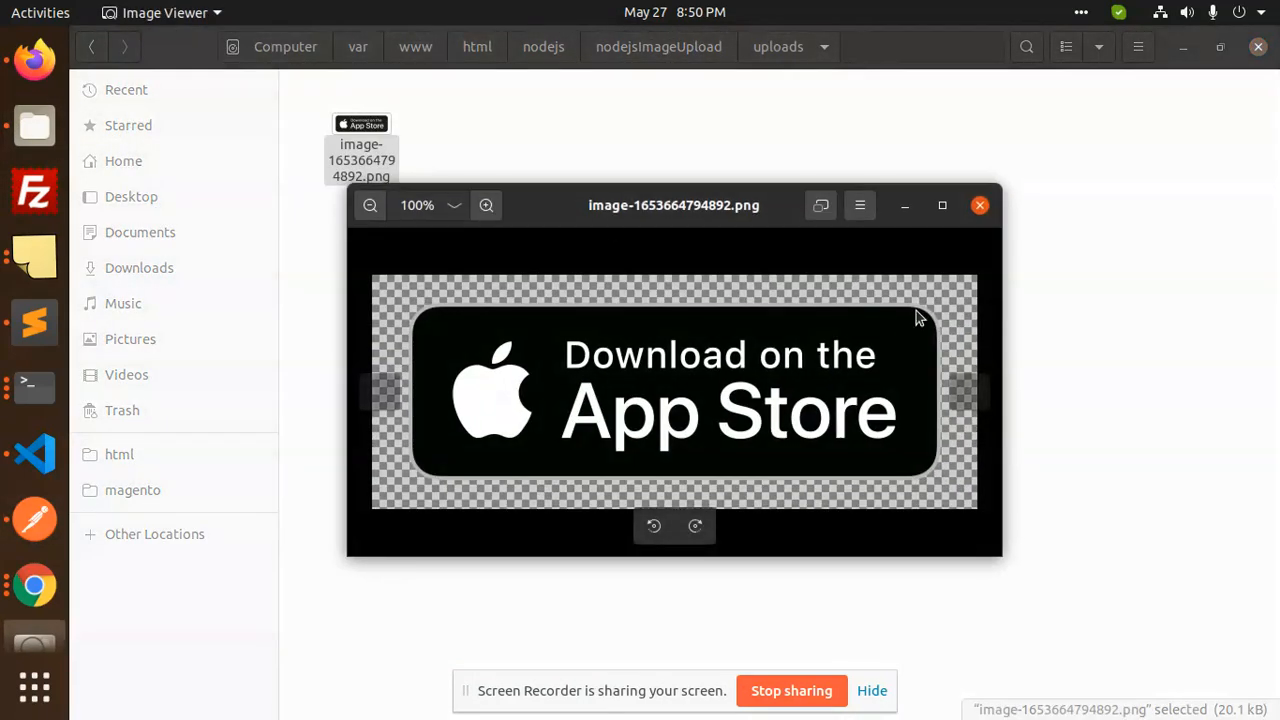
click(979, 205)
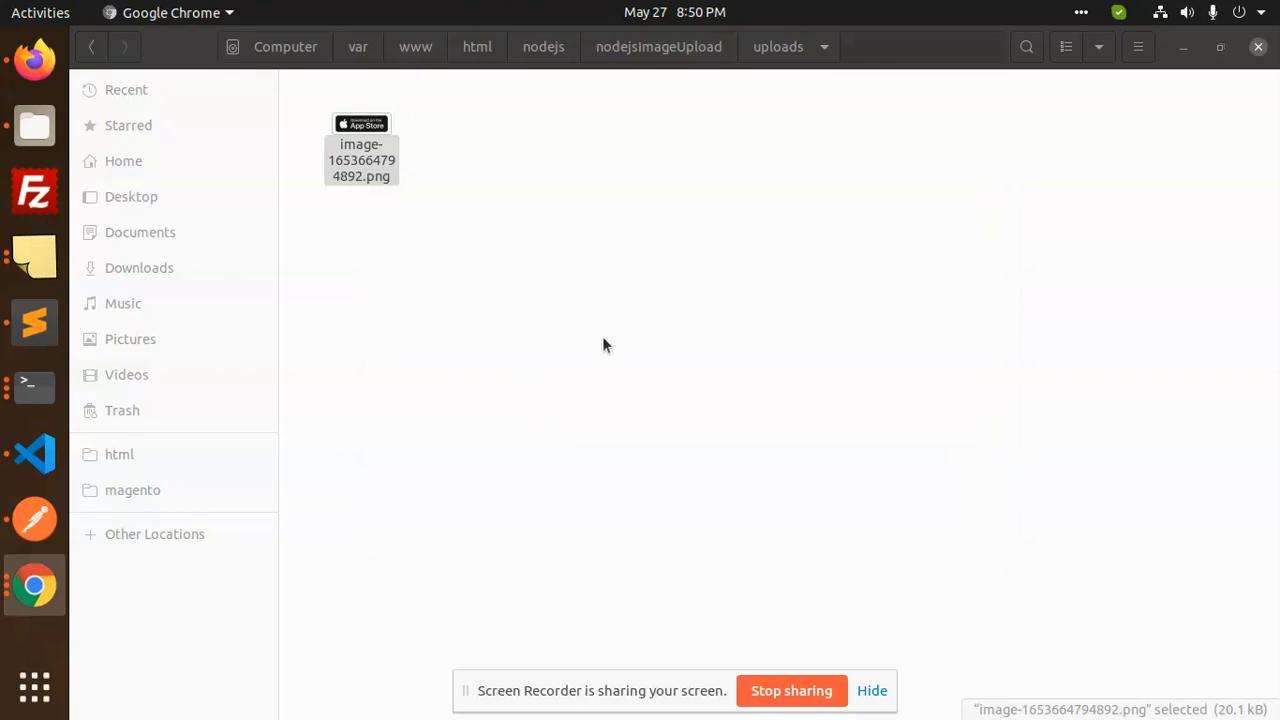
mouse_move(33, 387)
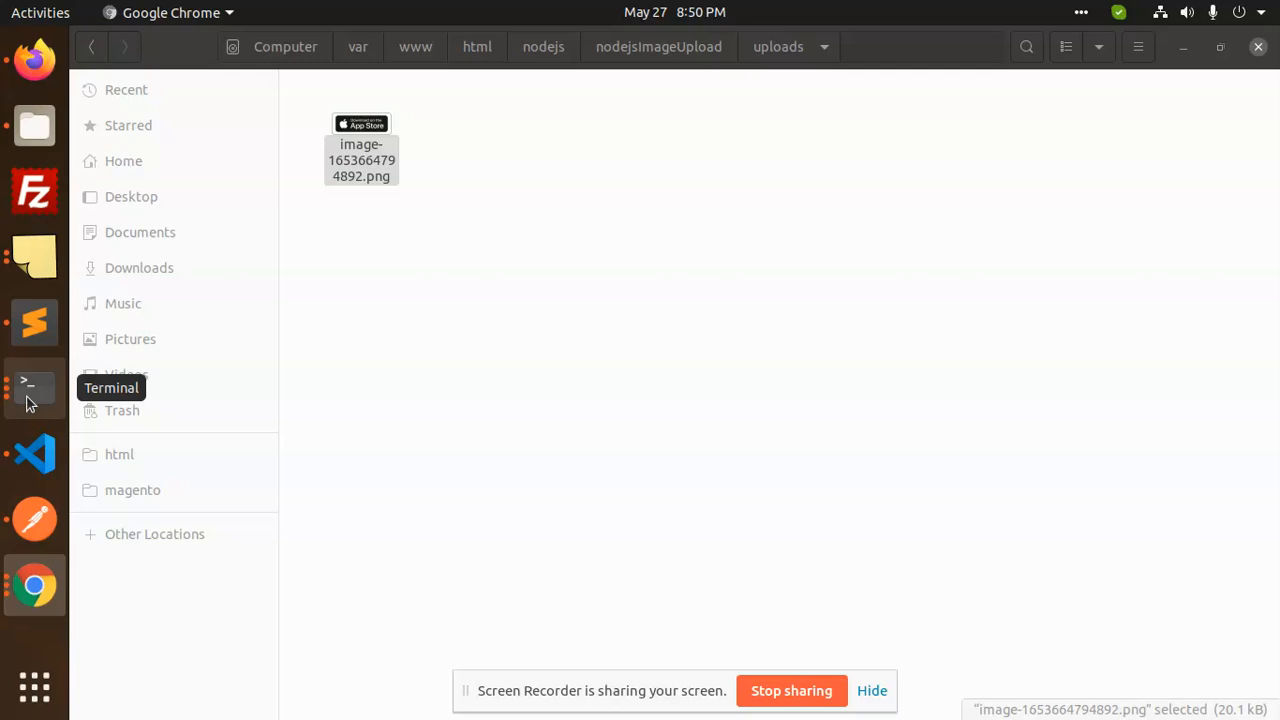
mouse_move(397, 362)
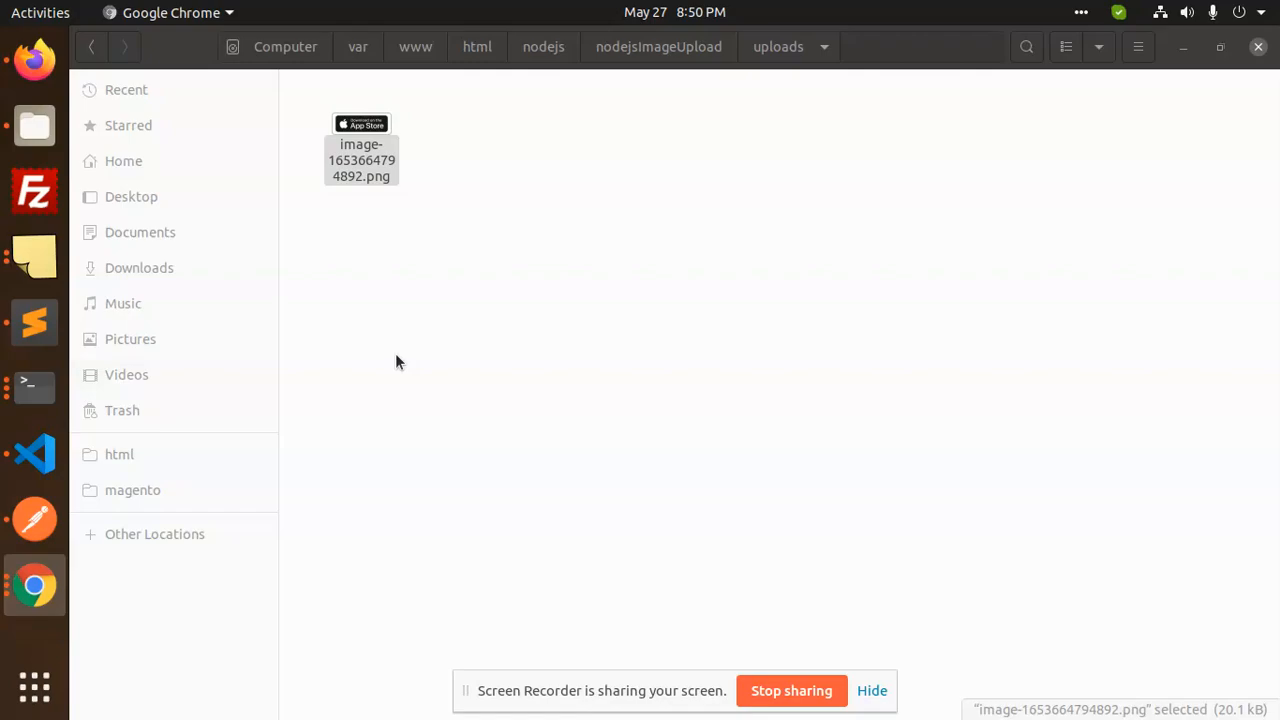